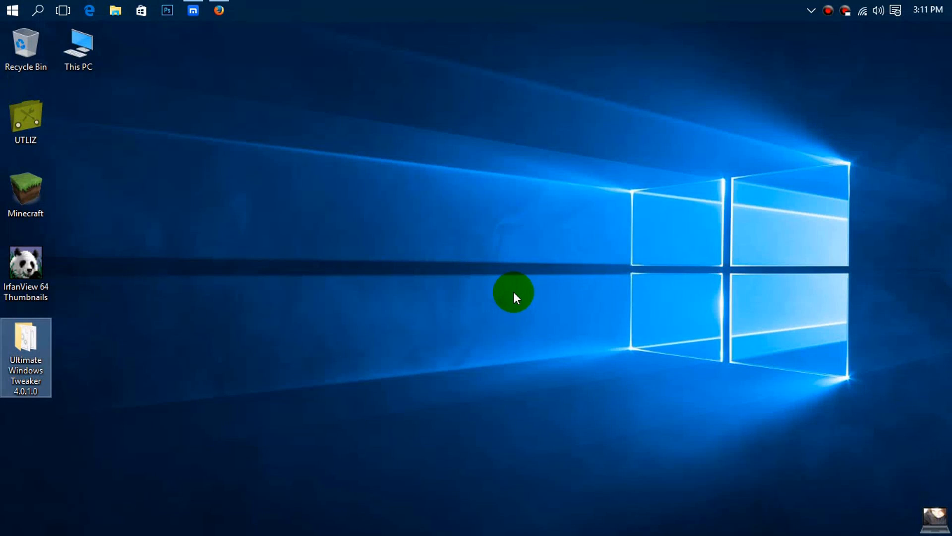
{"action": "mouse_move", "coordinate": [480, 370]}
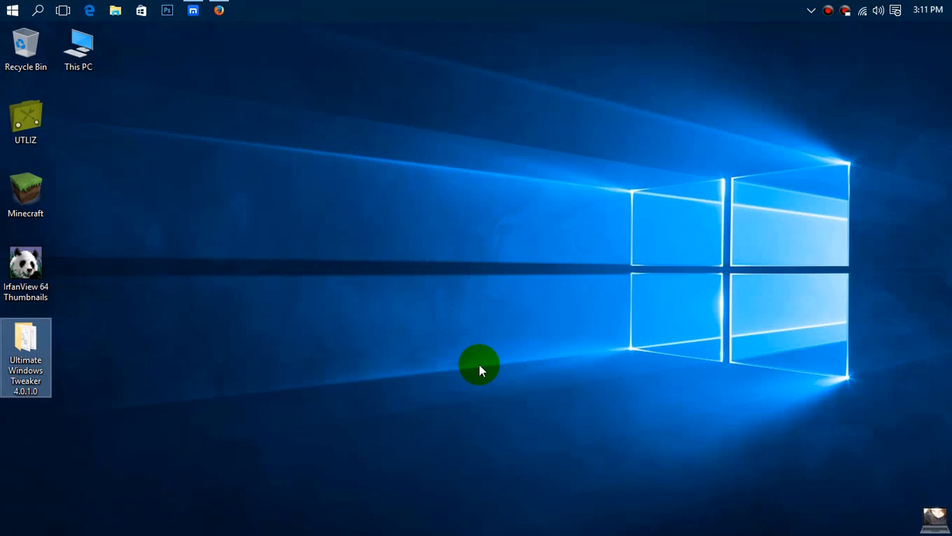
{"action": "mouse_move", "coordinate": [448, 369]}
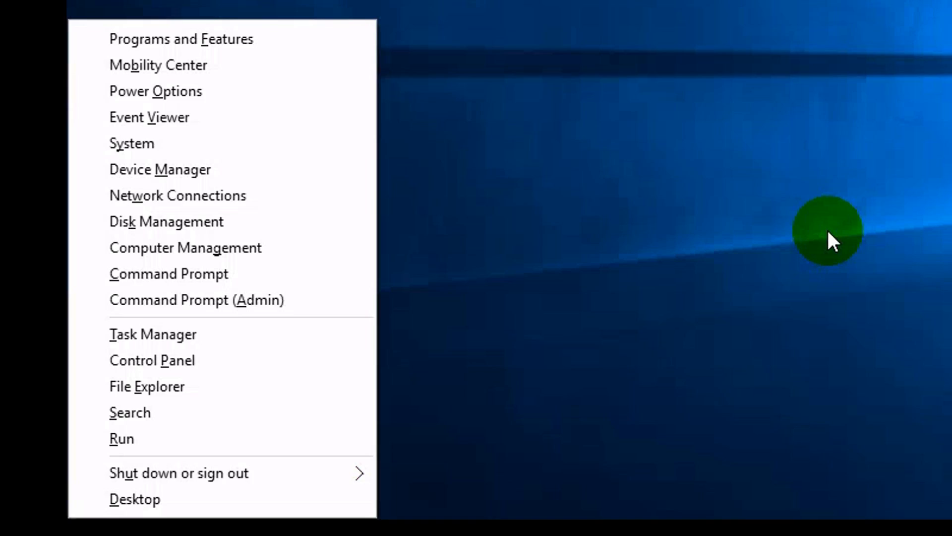
{"action": "mouse_move", "coordinate": [588, 243]}
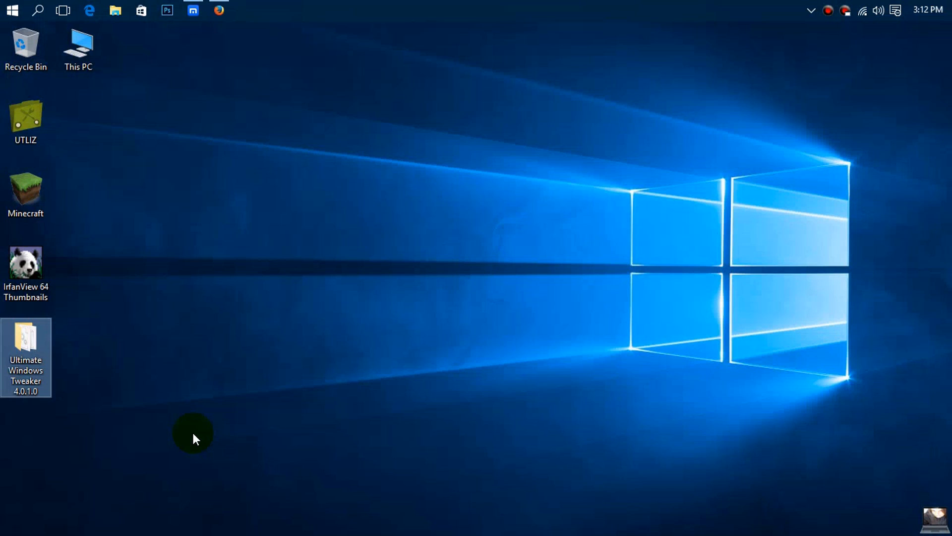
Step: Bring up the Run dialog with Win+R
{"action": "key", "text": "Win+r"}
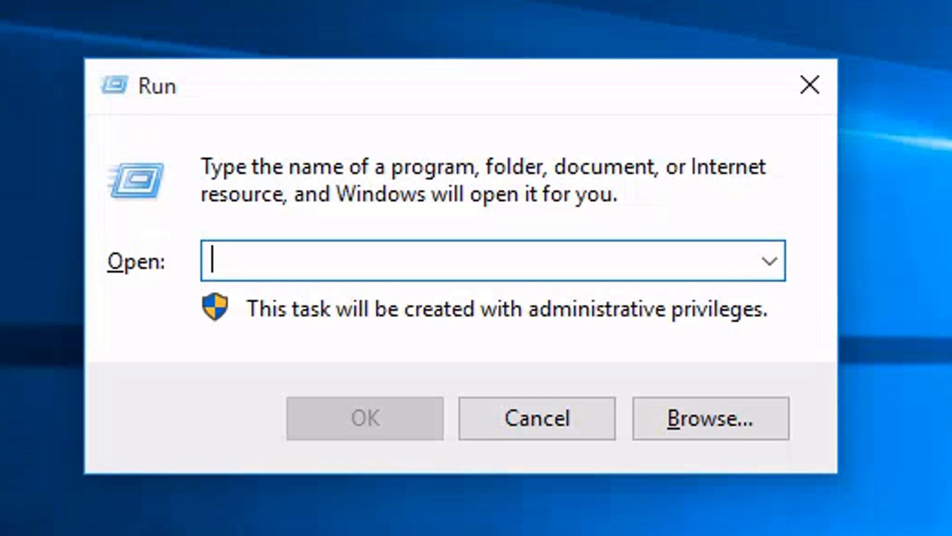
Step: Launch msconfig from Run so System Configuration appears on its General tab
{"action": "type", "text": "msco"}
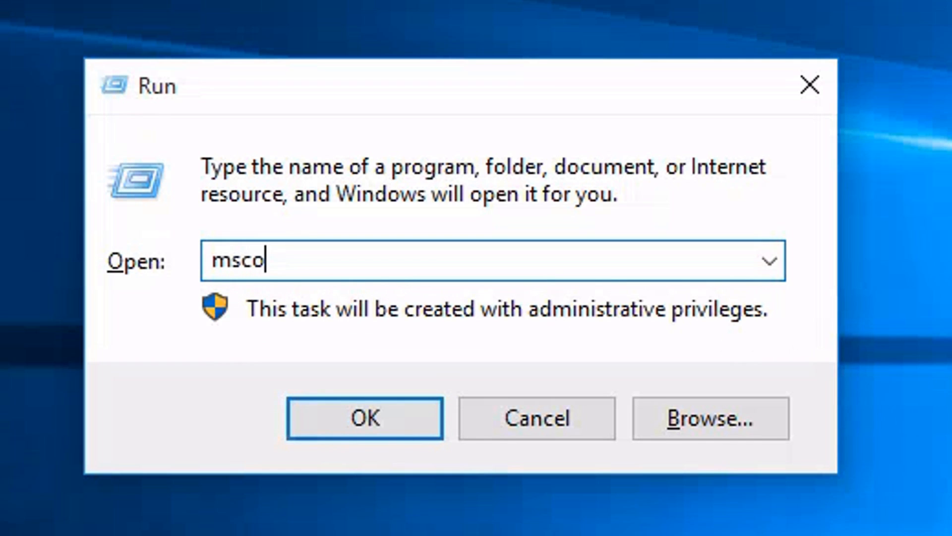
{"action": "type", "text": "nfig"}
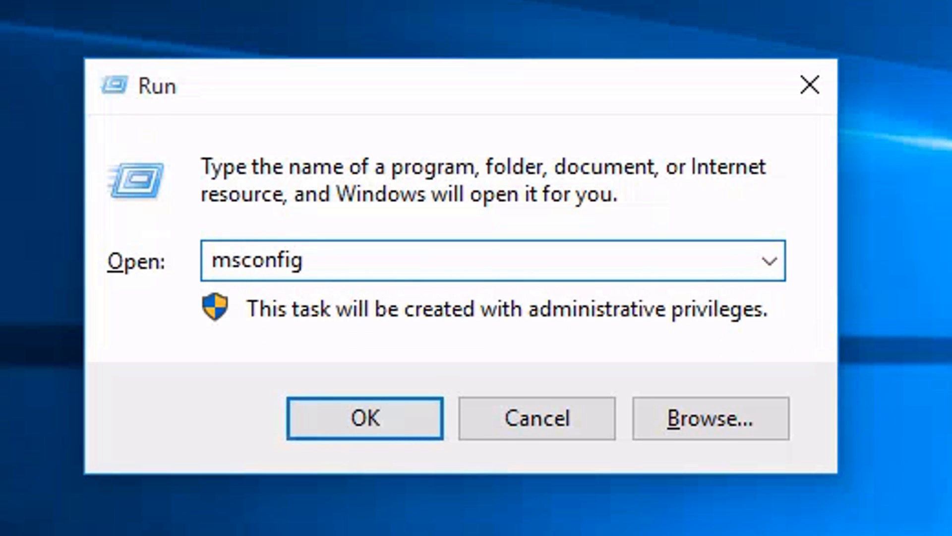
{"action": "left_click", "coordinate": [364, 417]}
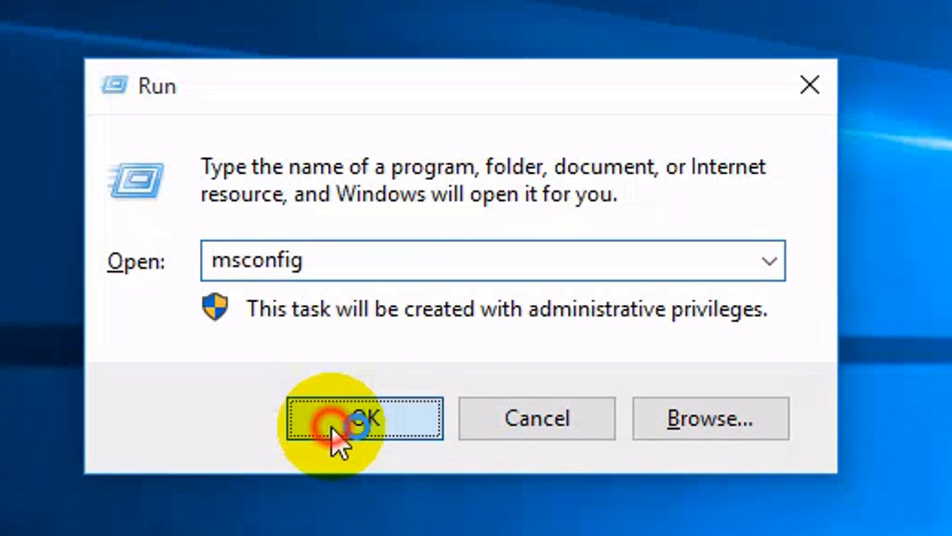
{"action": "left_click", "coordinate": [361, 418]}
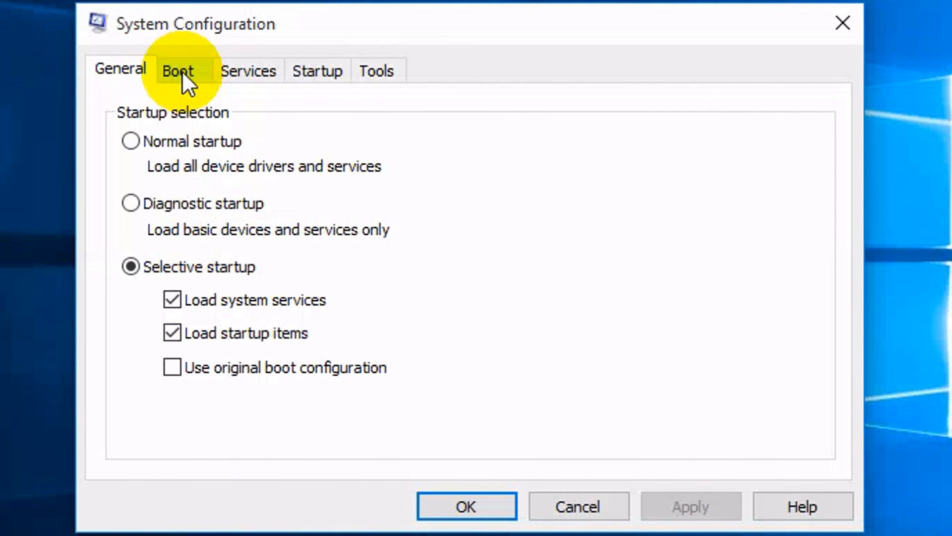
Step: Go to Boot and bring up Advanced options for the Windows 10 entry
{"action": "left_click", "coordinate": [177, 70]}
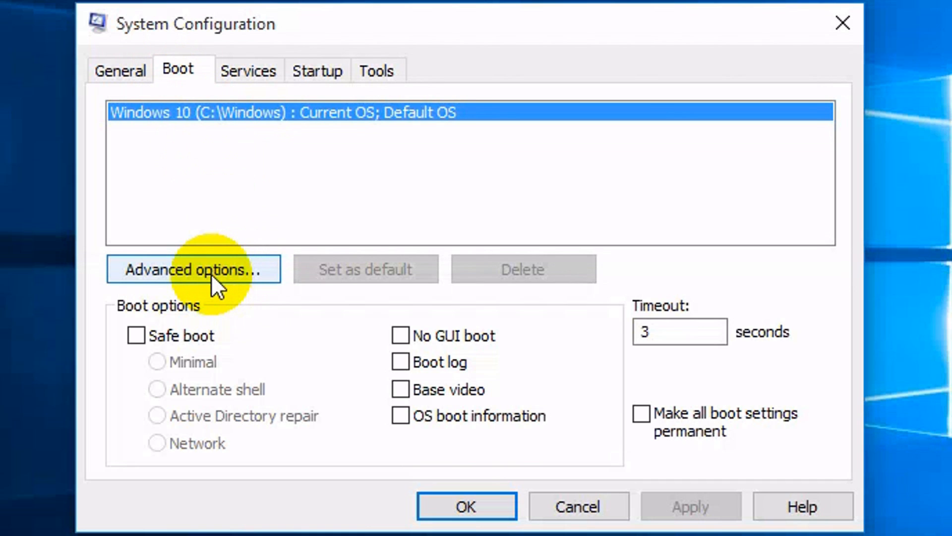
{"action": "left_click", "coordinate": [193, 268]}
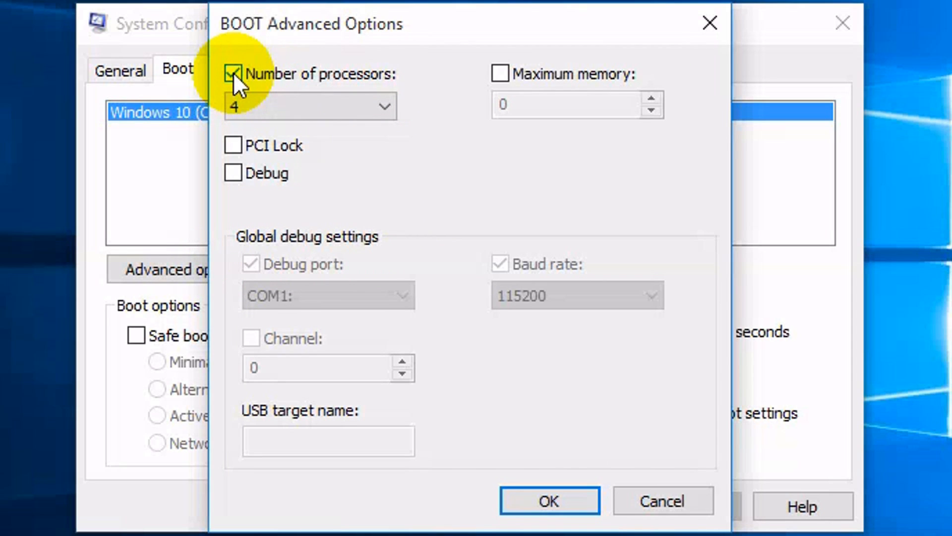
Step: Enable Number of processors, set it to 4, confirm and apply the boot change
{"action": "left_click", "coordinate": [383, 107]}
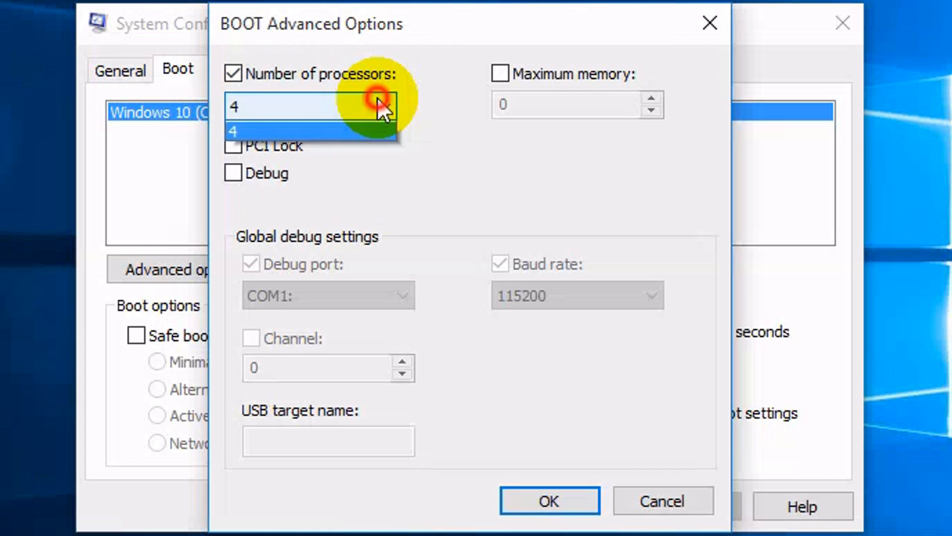
{"action": "left_click", "coordinate": [382, 107]}
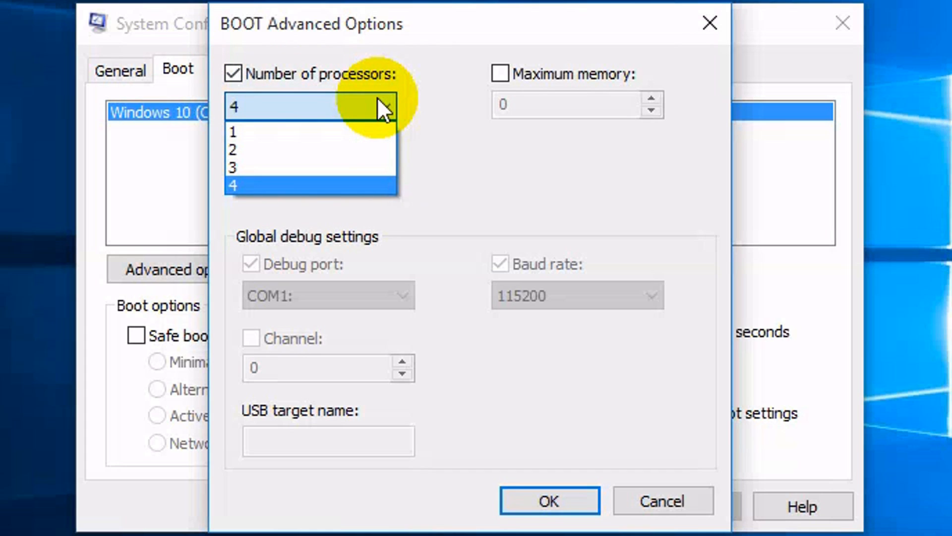
{"action": "mouse_move", "coordinate": [374, 97]}
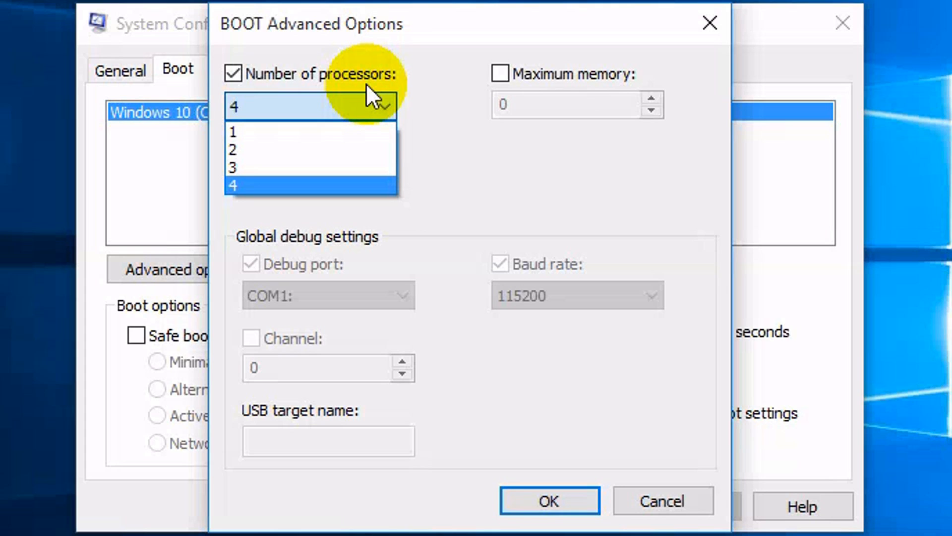
{"action": "mouse_move", "coordinate": [352, 108]}
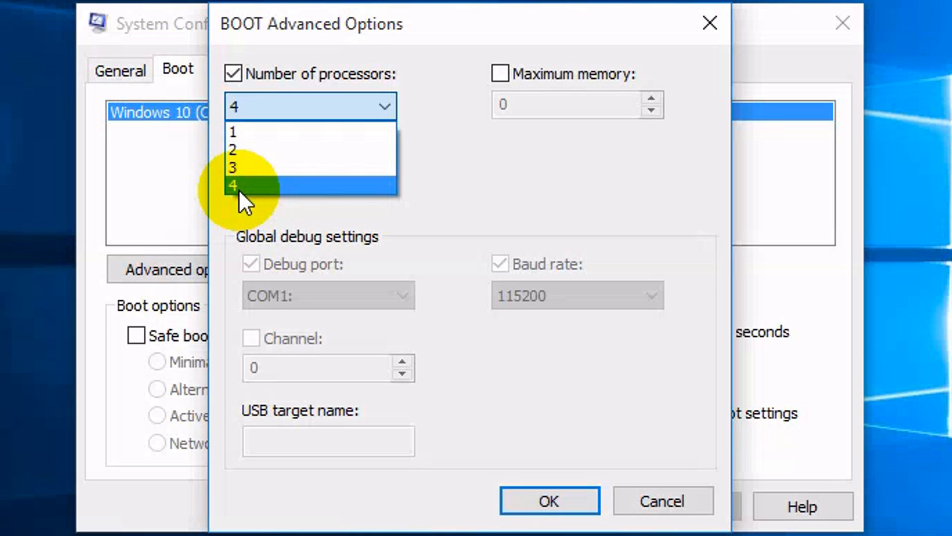
{"action": "left_click", "coordinate": [233, 186]}
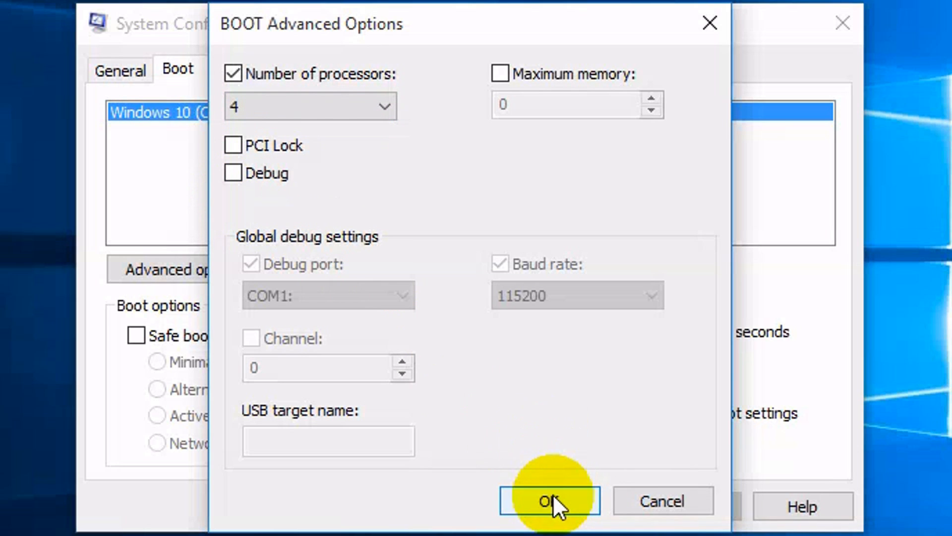
{"action": "left_click", "coordinate": [547, 501]}
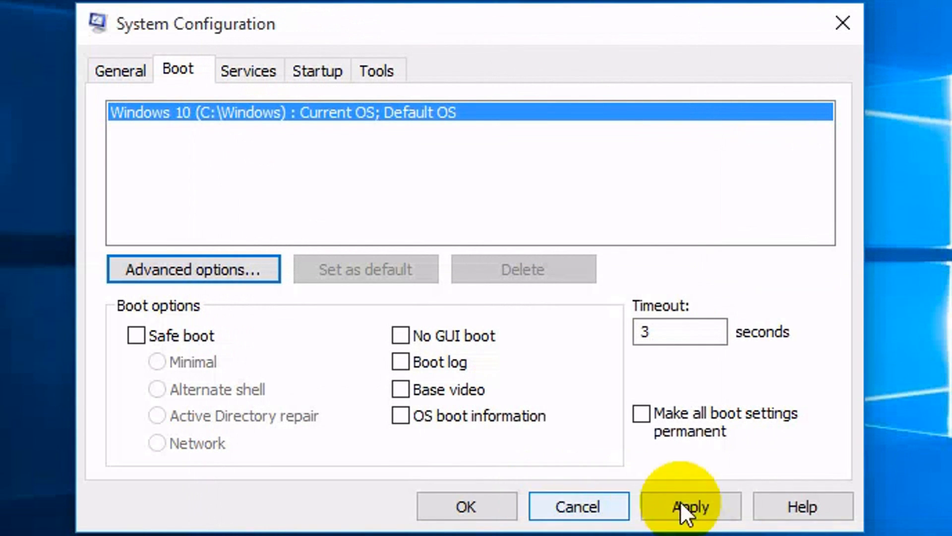
{"action": "left_click", "coordinate": [466, 505]}
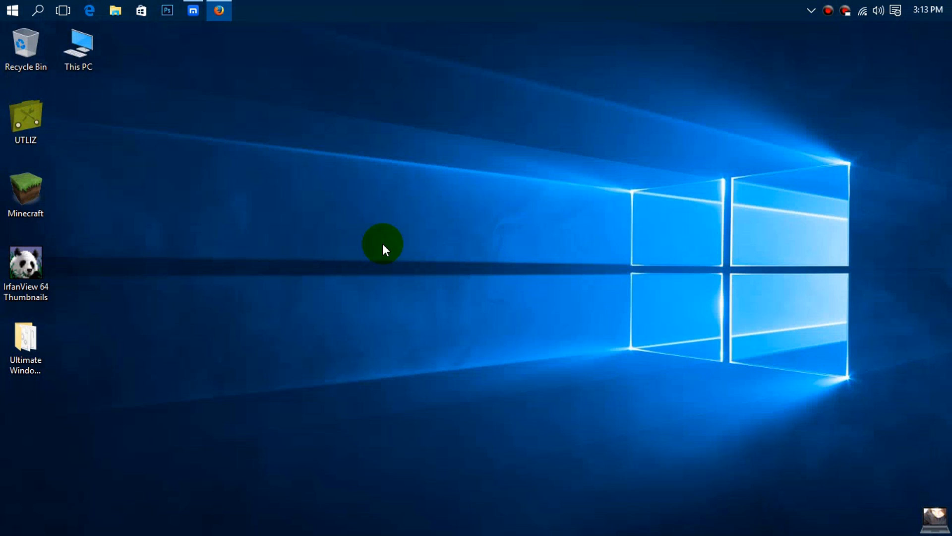
{"action": "mouse_move", "coordinate": [489, 249]}
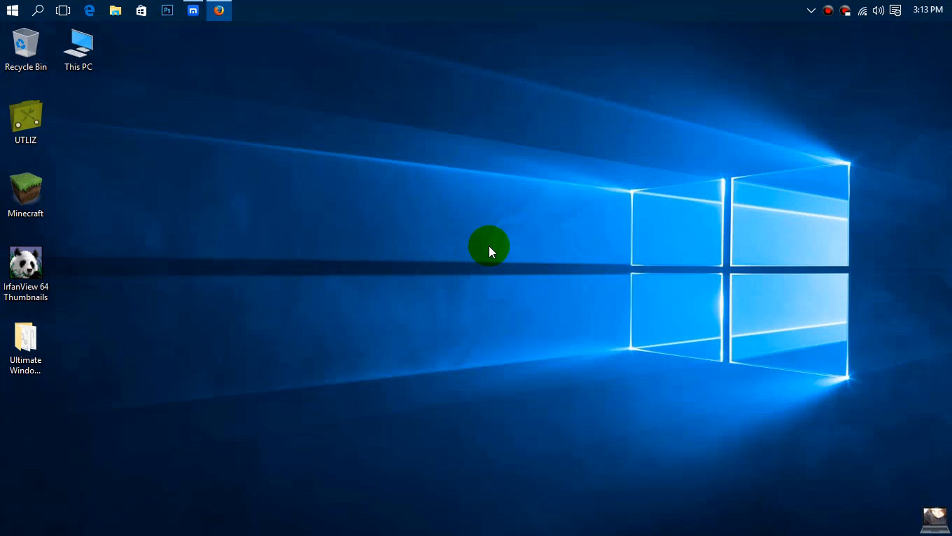
{"action": "mouse_move", "coordinate": [492, 266]}
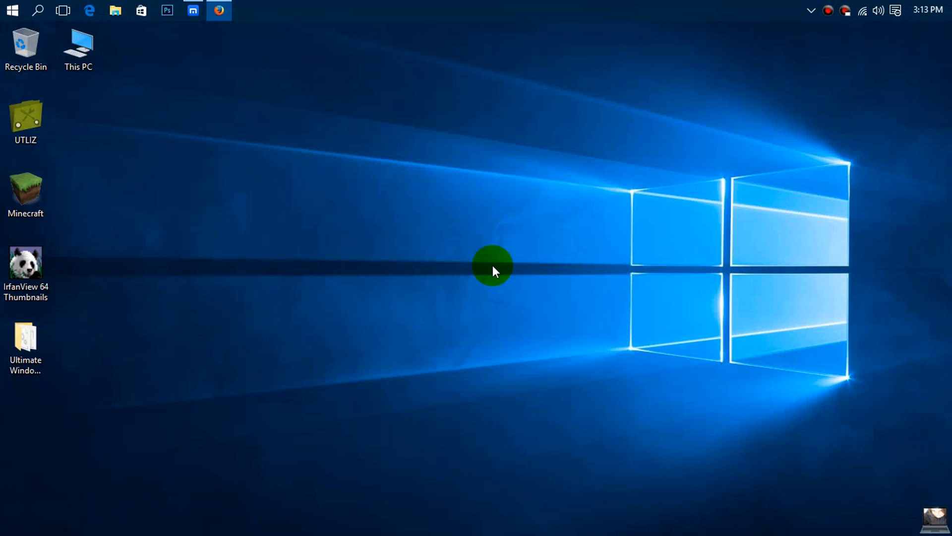
{"action": "mouse_move", "coordinate": [486, 299]}
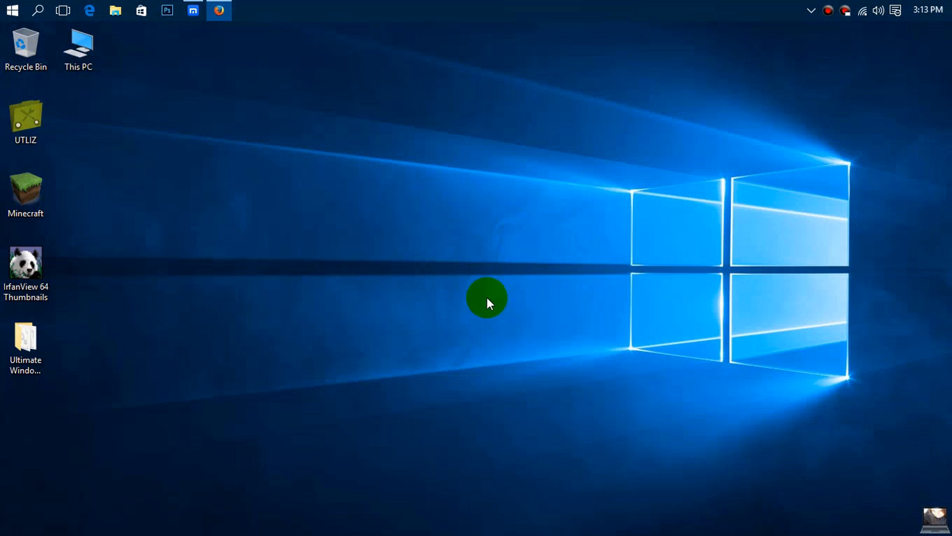
{"action": "mouse_move", "coordinate": [478, 339]}
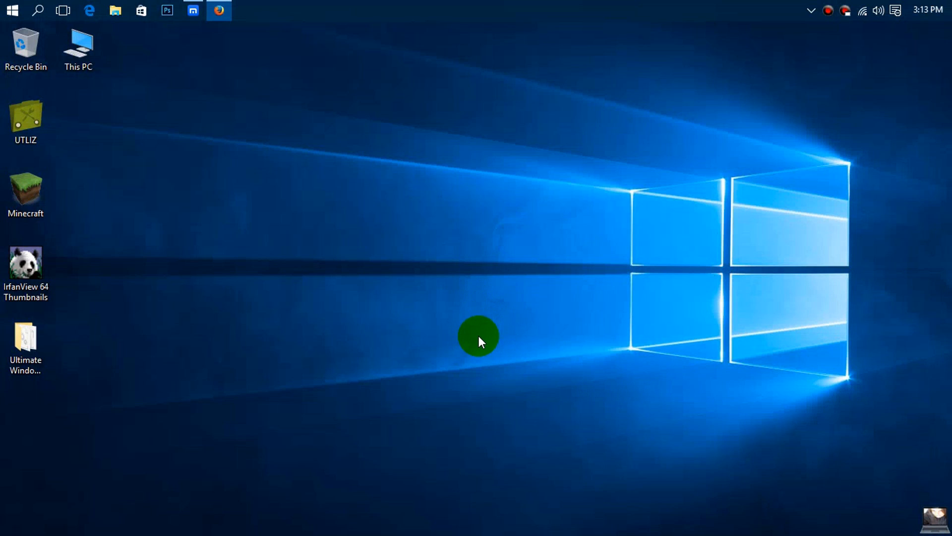